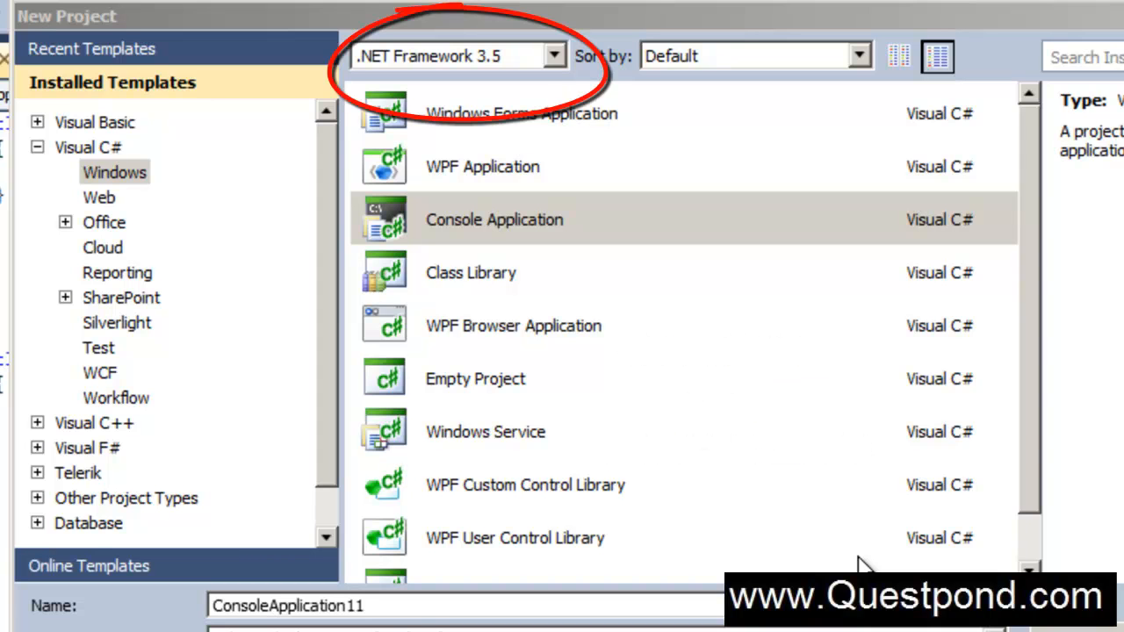
{"action": "mouse_move", "coordinate": [507, 232]}
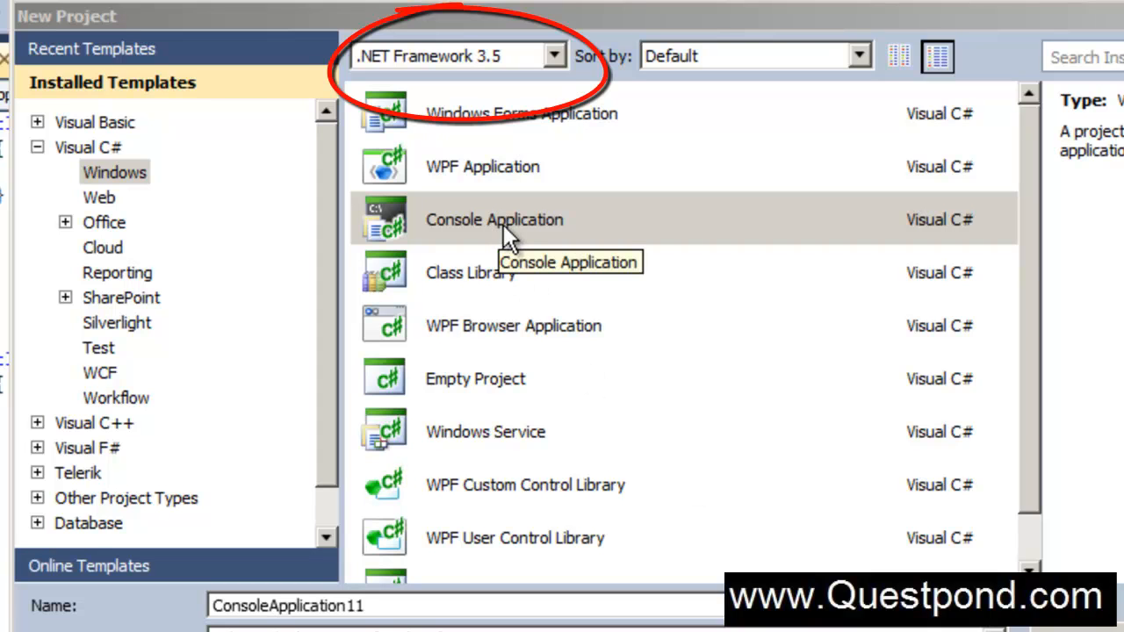
{"action": "mouse_move", "coordinate": [366, 120]}
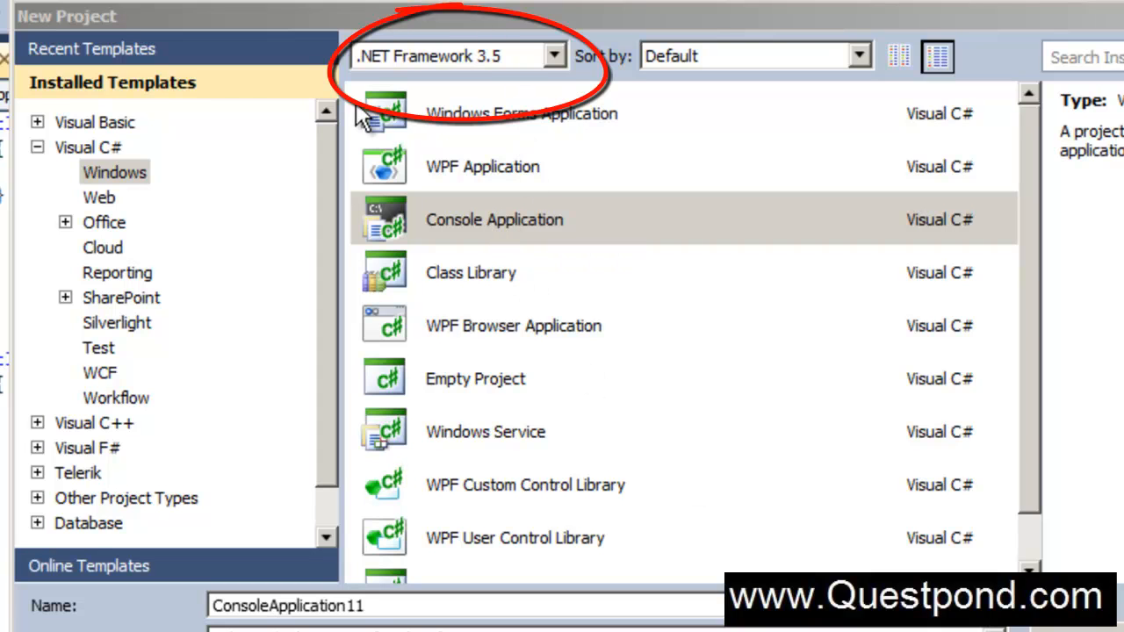
{"action": "mouse_move", "coordinate": [450, 144]}
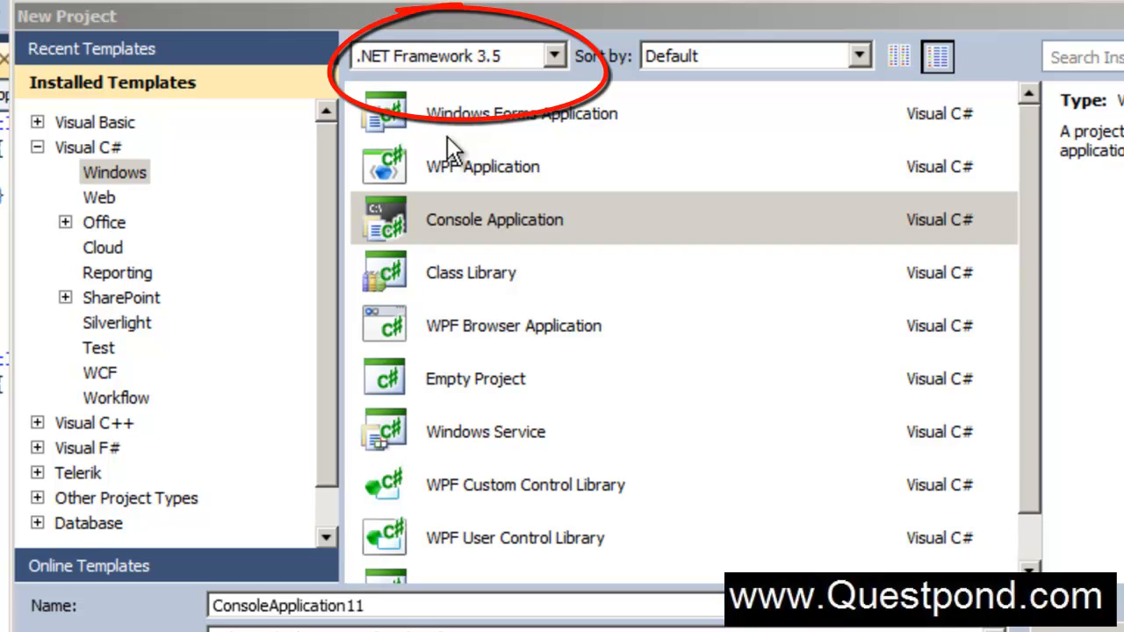
{"action": "mouse_move", "coordinate": [481, 256]}
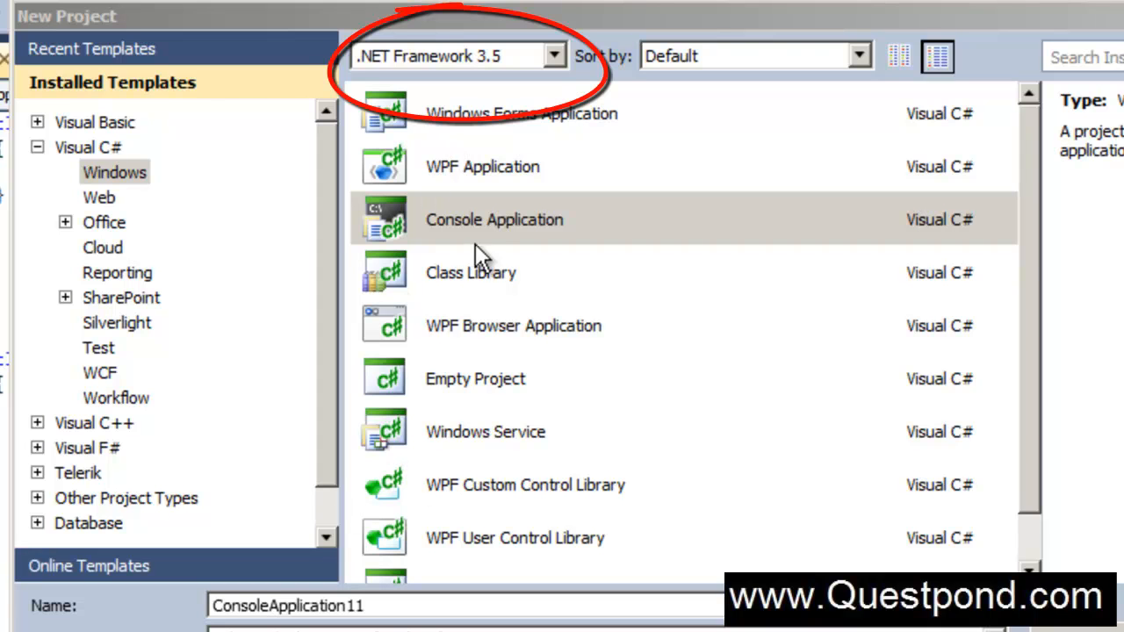
{"action": "mouse_move", "coordinate": [500, 211]}
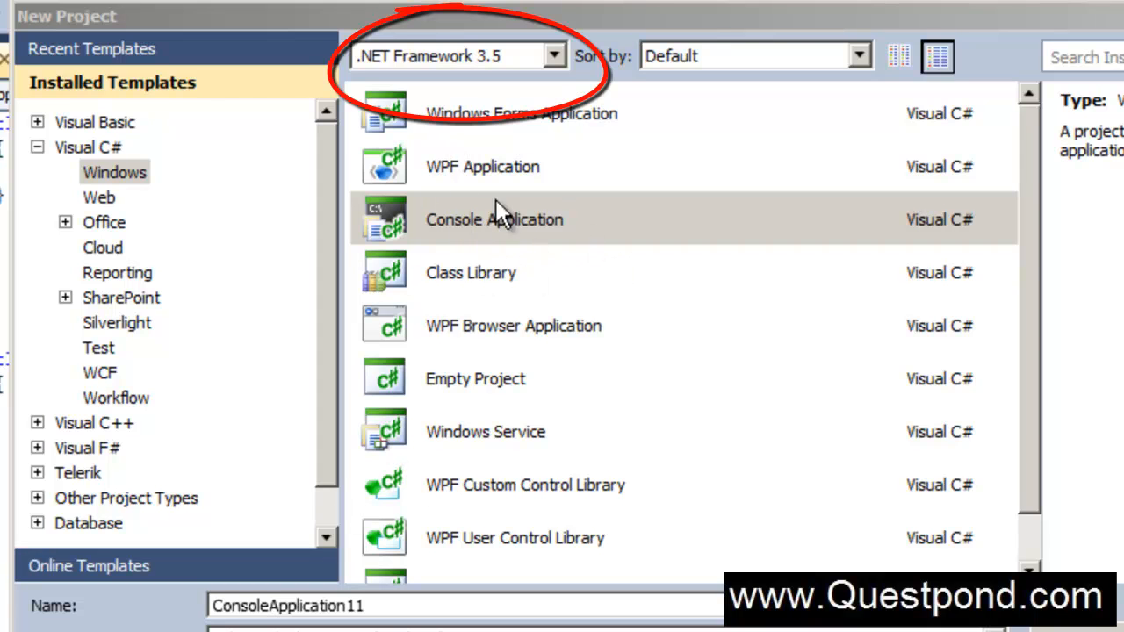
{"action": "mouse_move", "coordinate": [492, 100]}
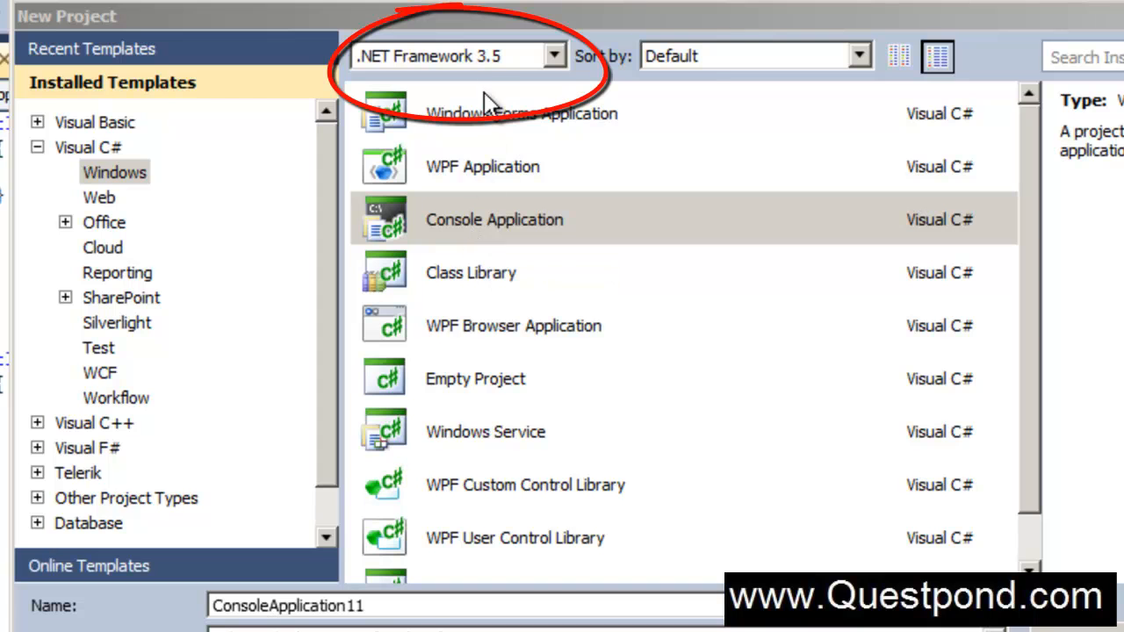
- Keep .NET Framework 3.5 as the target and name the console project ContraandCovar
{"action": "left_click", "coordinate": [555, 55]}
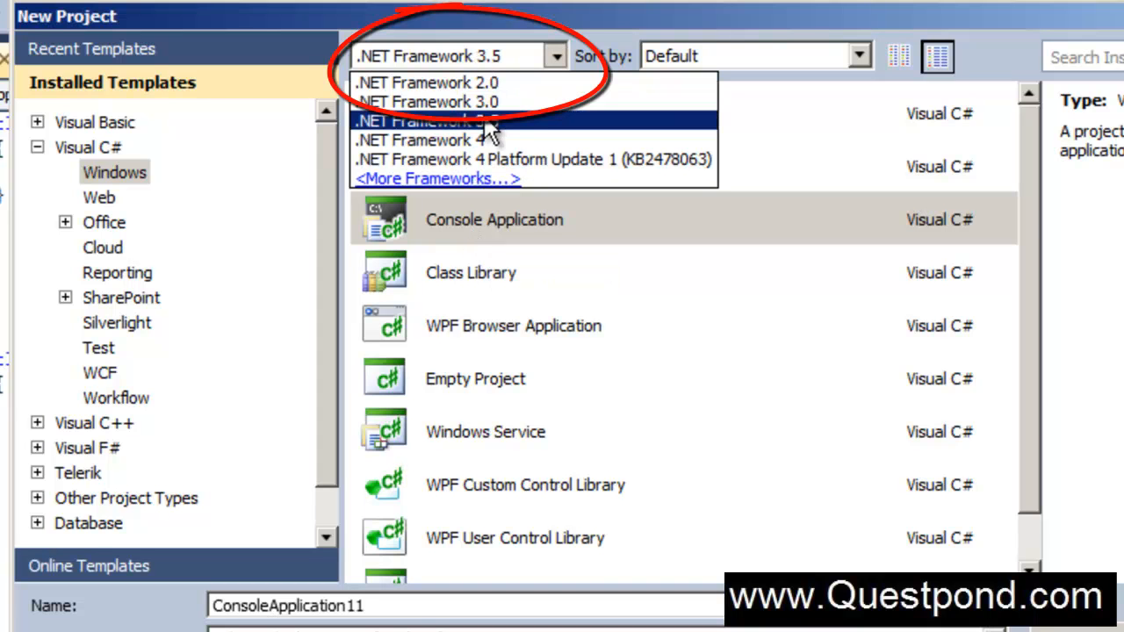
{"action": "left_click", "coordinate": [427, 120]}
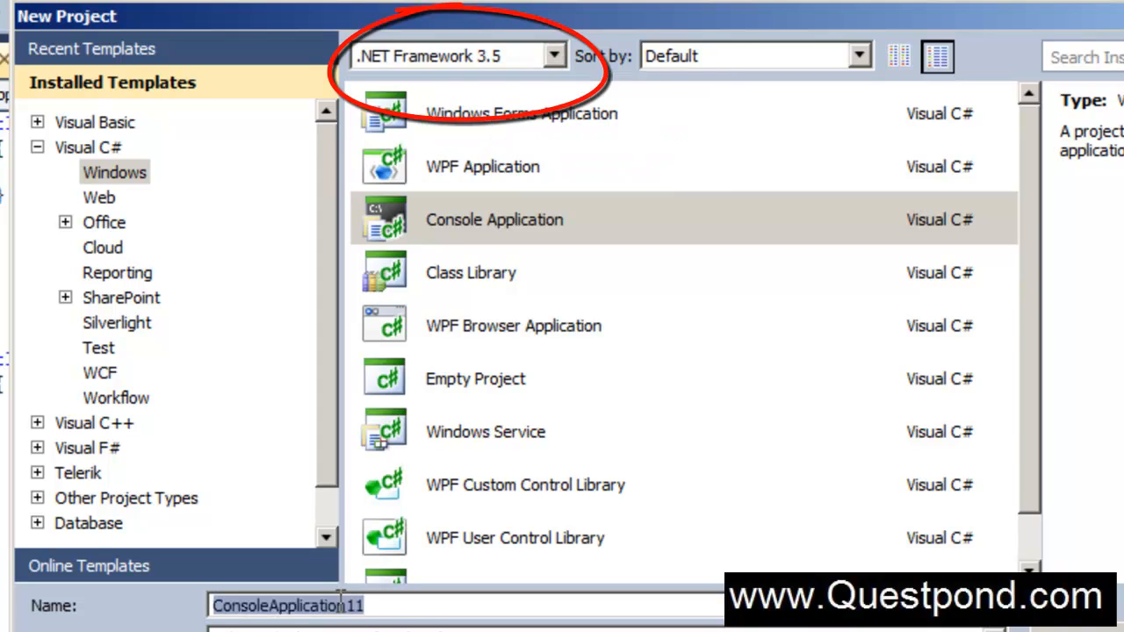
{"action": "type", "text": "Con"}
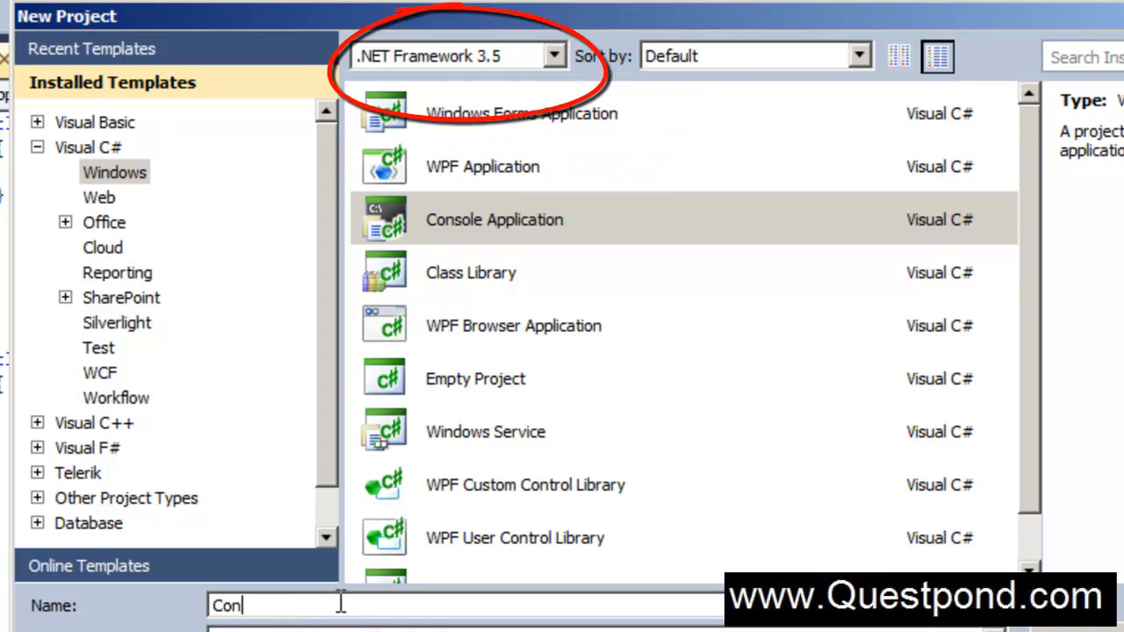
{"action": "type", "text": "traand"}
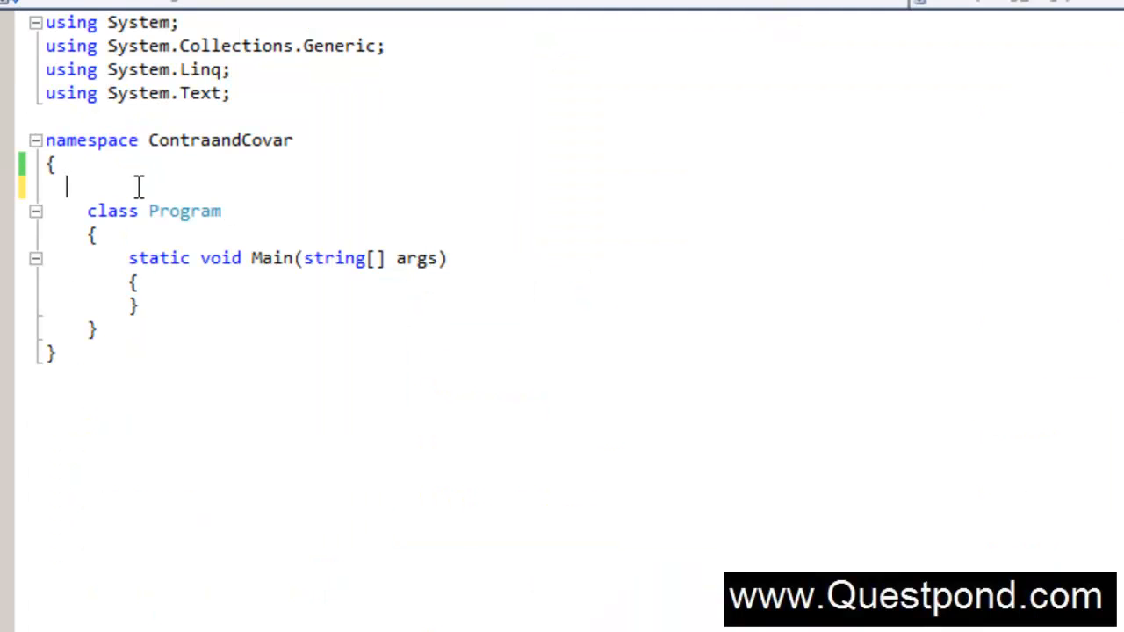
- Define an empty Animal class with Dog : Animal and Cat : Animal subclasses above Program
{"action": "type", "text": "class Animal"}
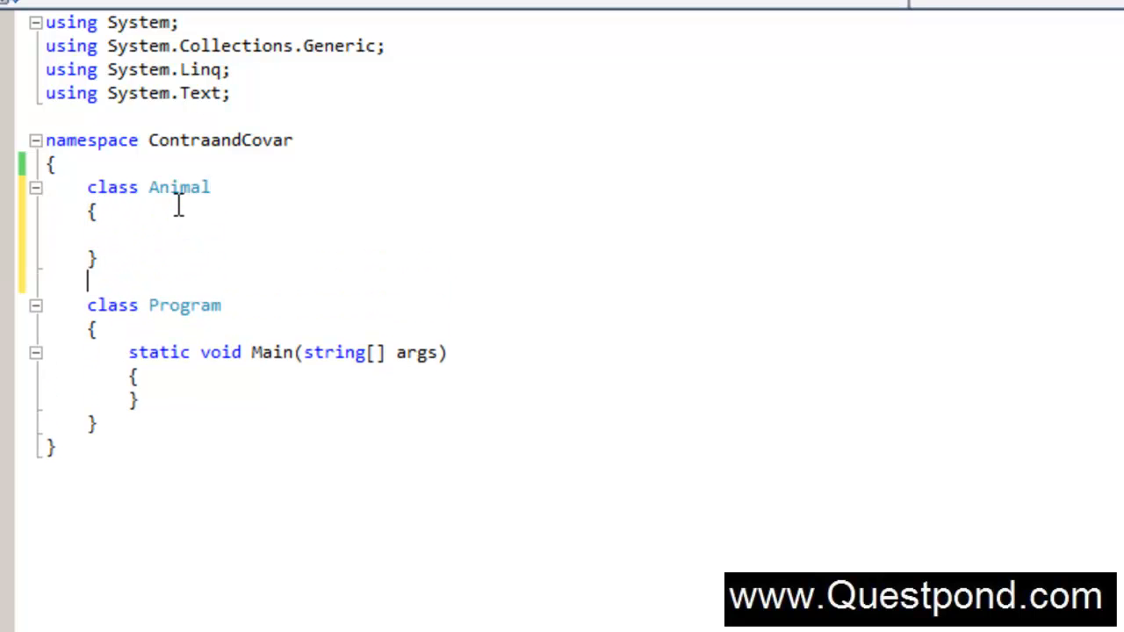
{"action": "type", "text": "class"}
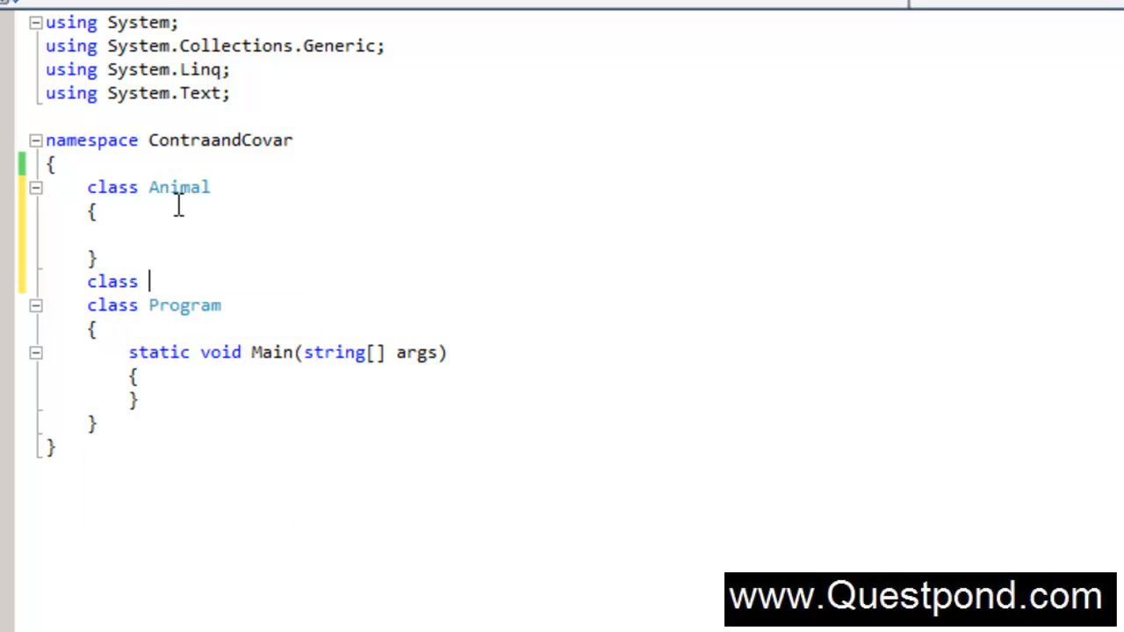
{"action": "type", "text": "Dog :"}
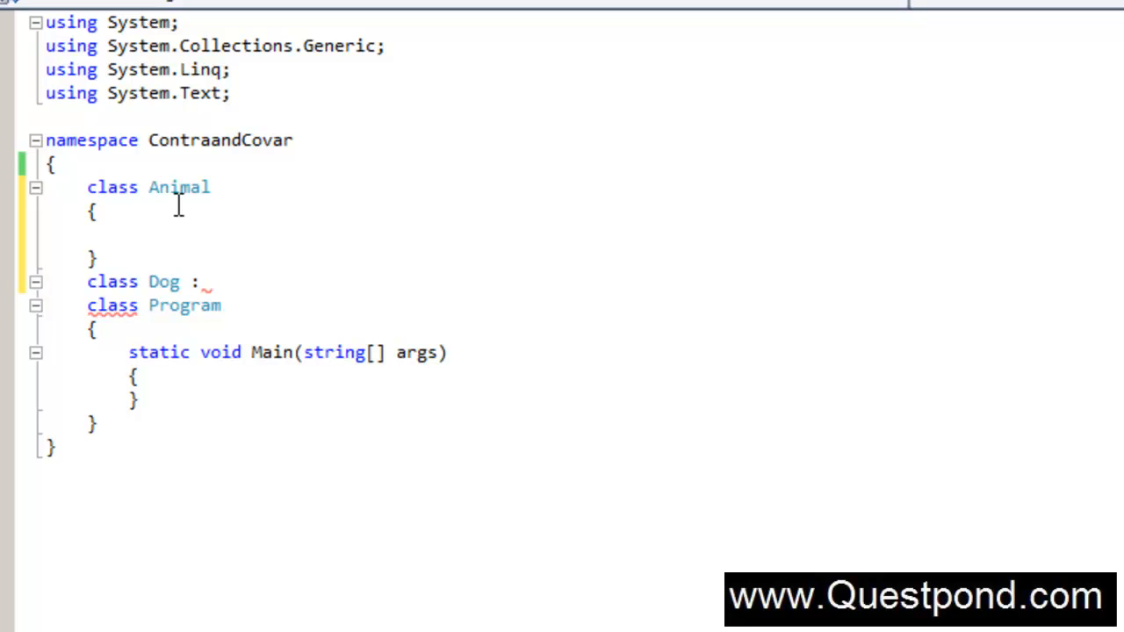
{"action": "type", "text": "Anmia"}
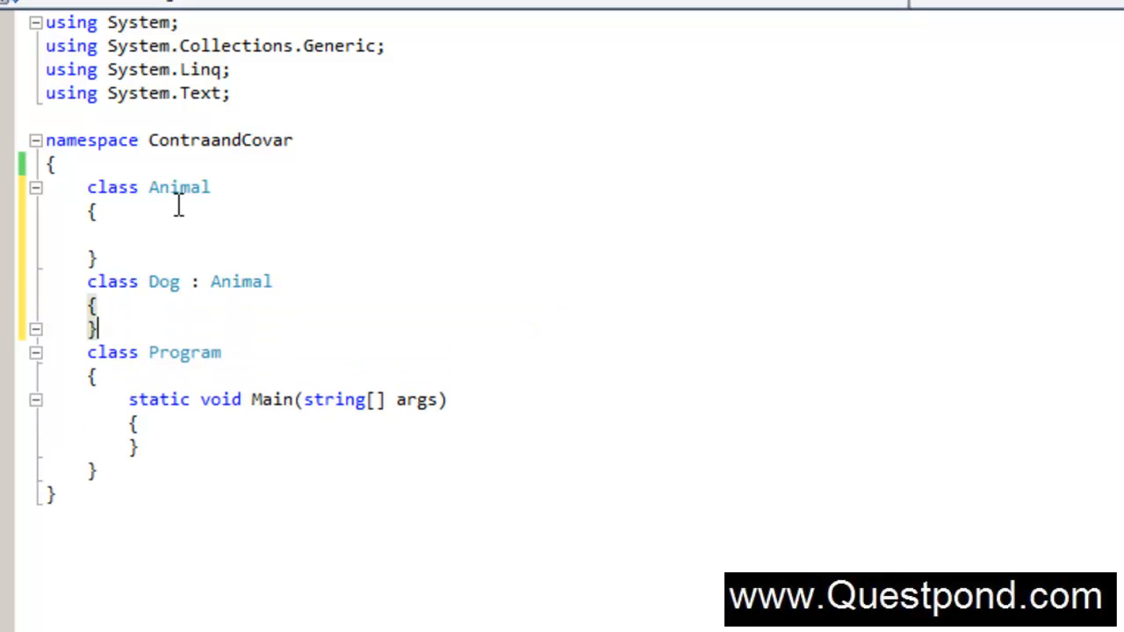
{"action": "type", "text": "class Cat : A"}
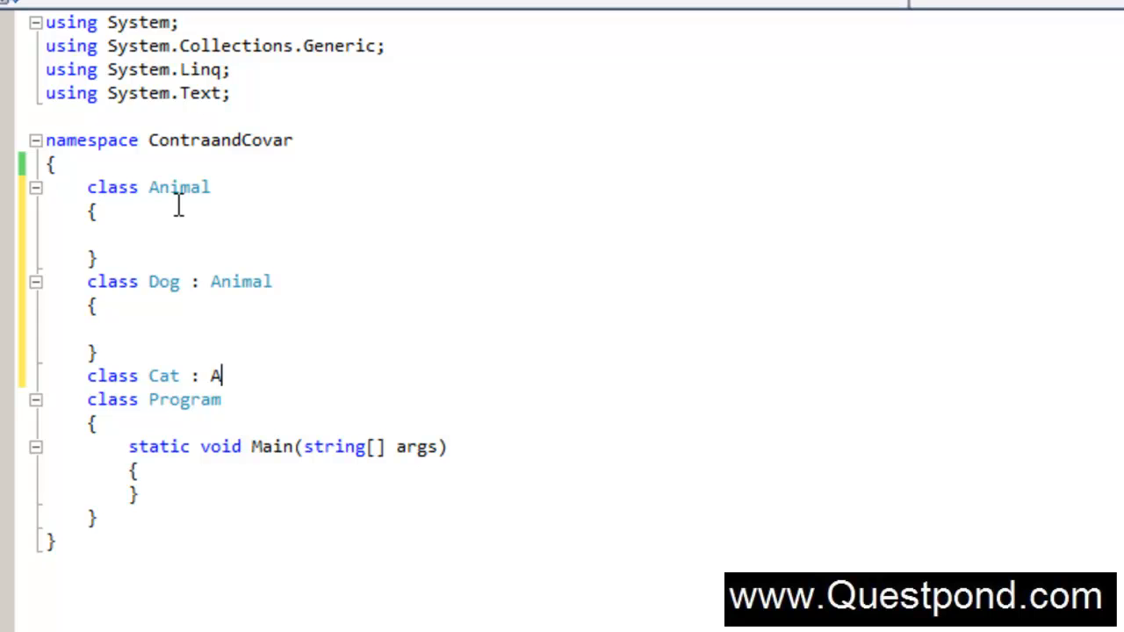
{"action": "type", "text": "nimal"}
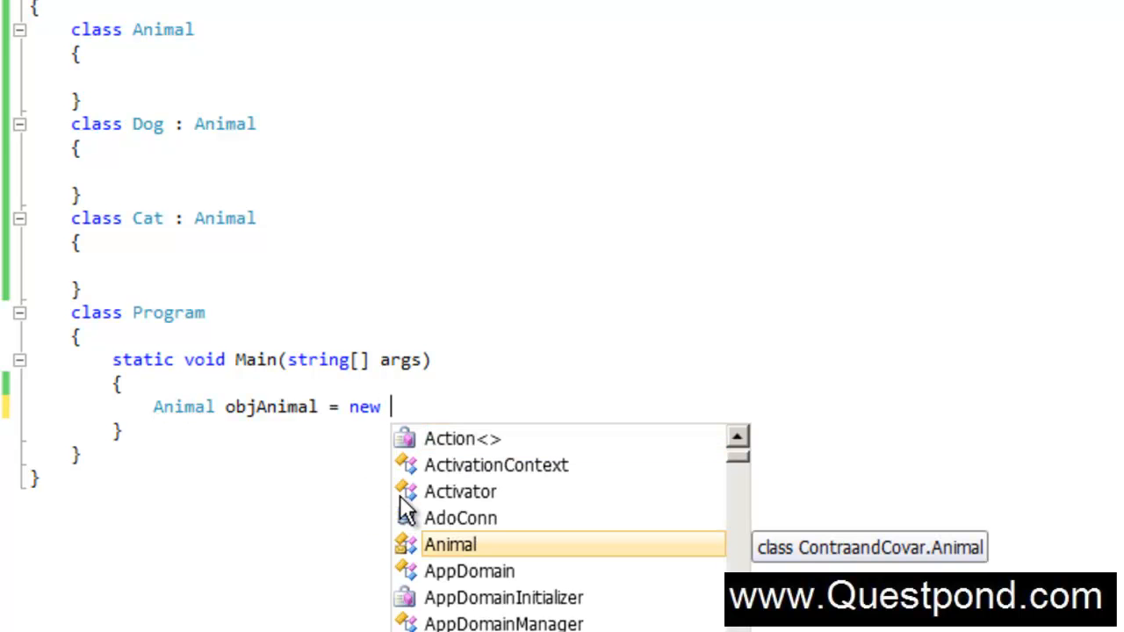
- Assign new Dog() and new Cat() to objAnimal in Main, each commented as a valid statement
{"action": "type", "text": "Dog(); // valid"}
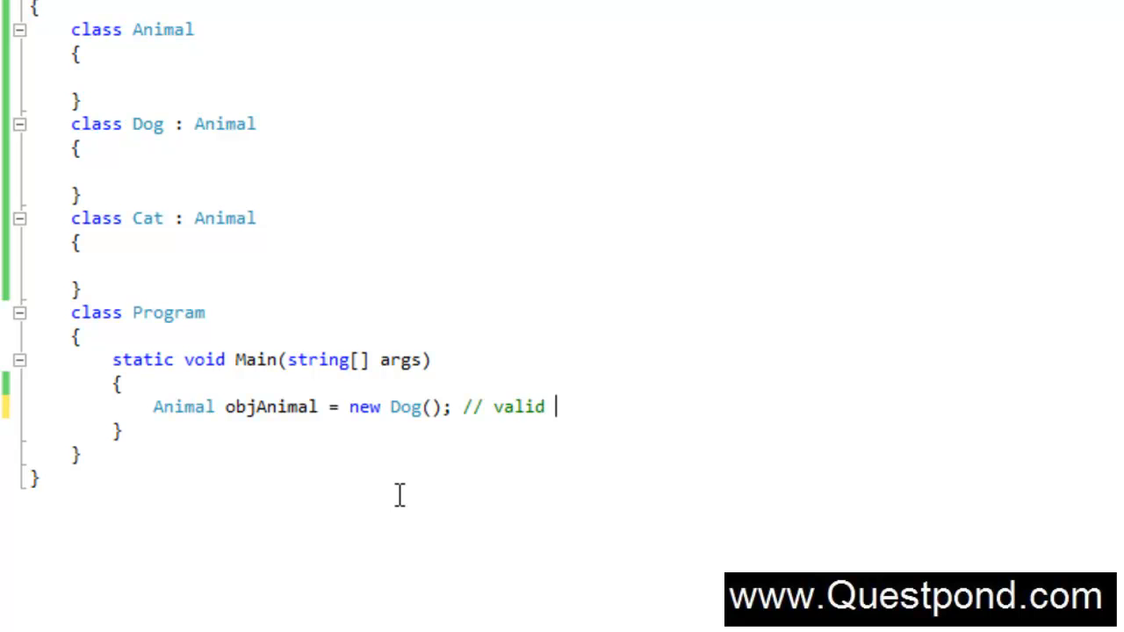
{"action": "type", "text": "statement"}
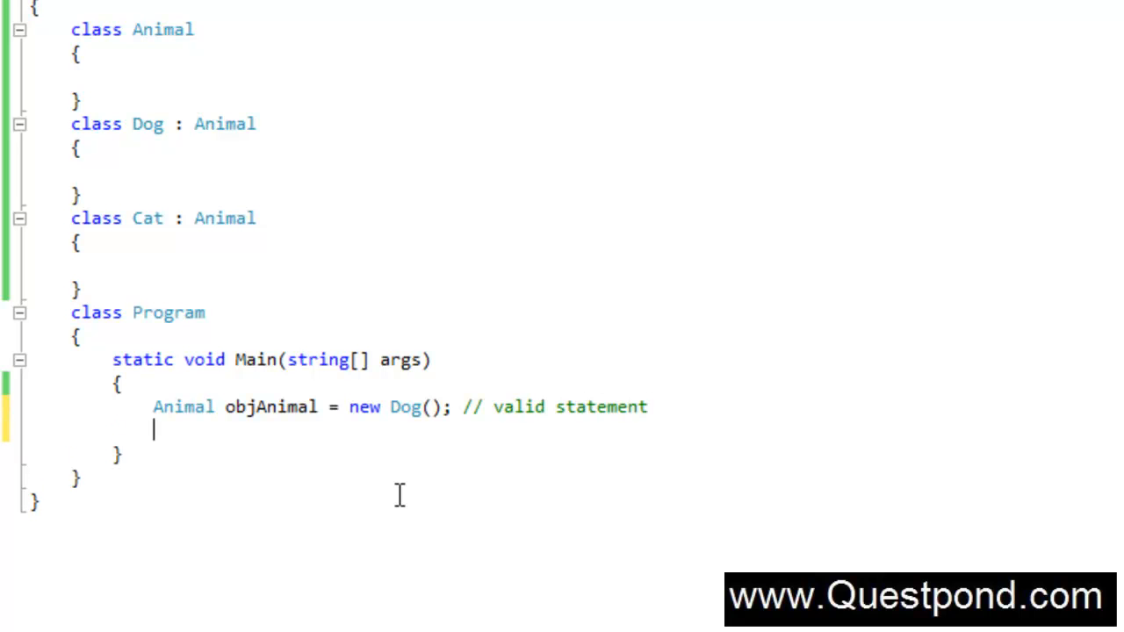
{"action": "type", "text": "objAnimal = new Cat("}
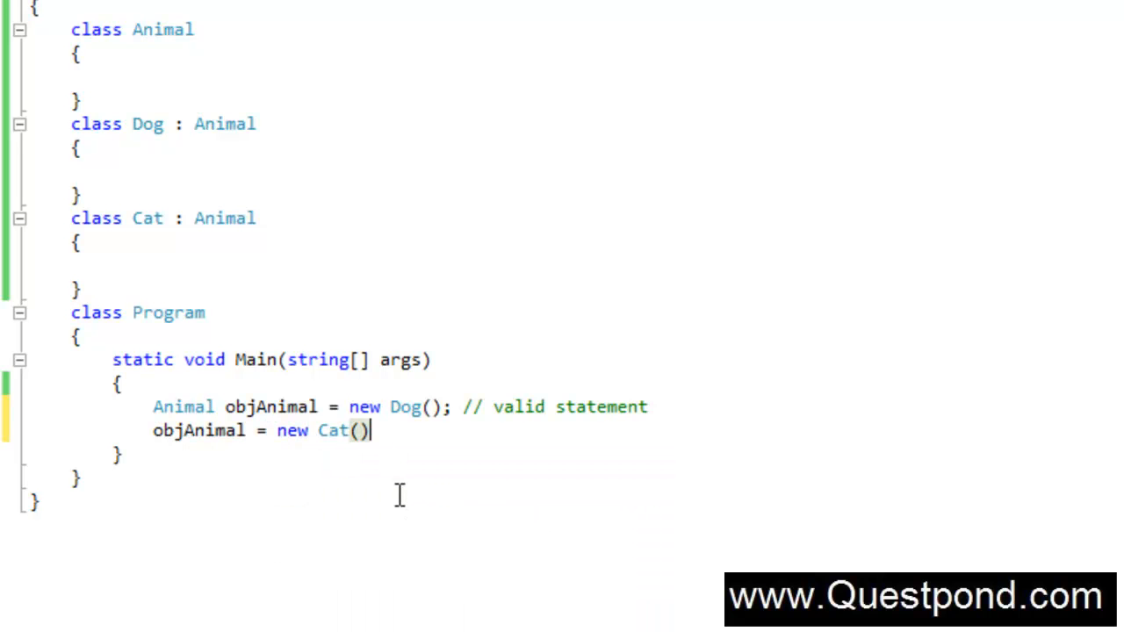
{"action": "type", "text": "; //"}
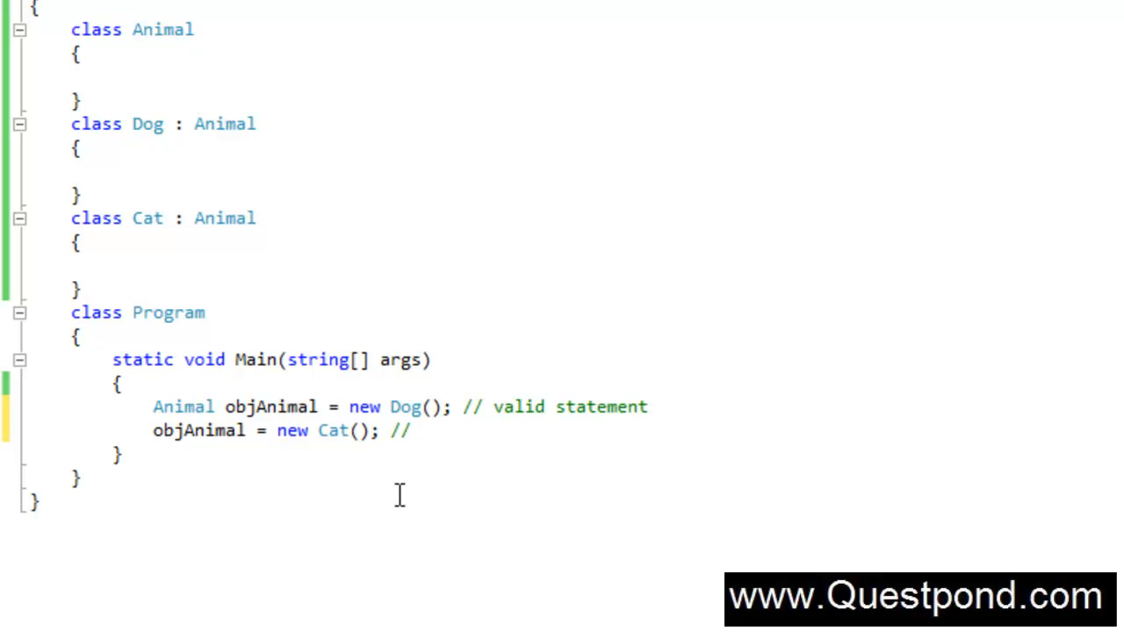
{"action": "type", "text": "valid statemnt"}
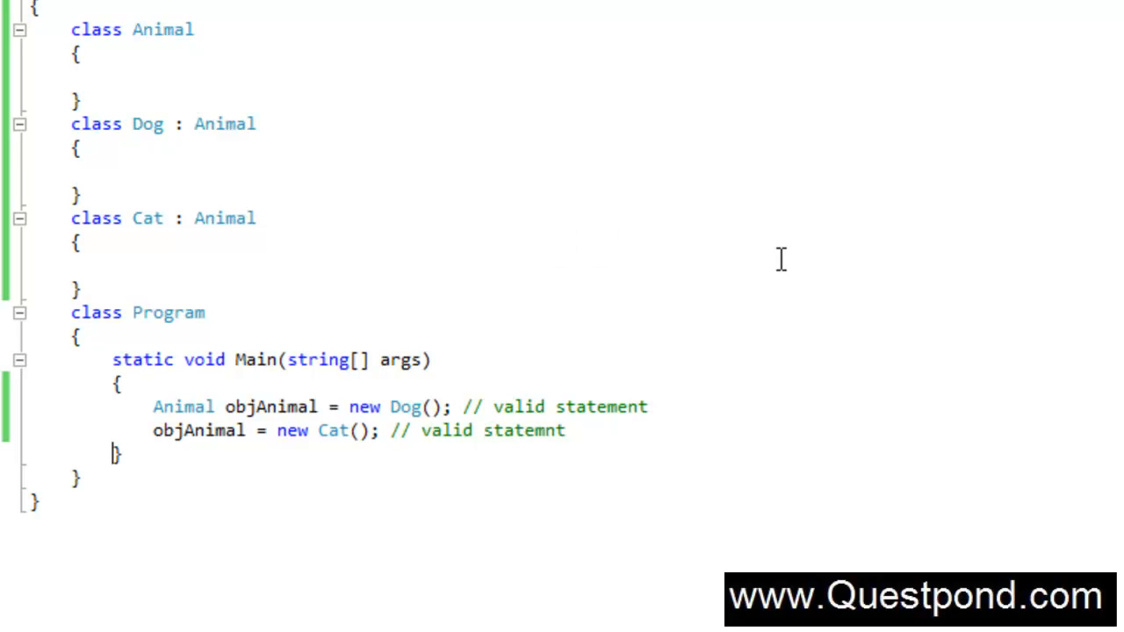
{"action": "mouse_move", "coordinate": [797, 242]}
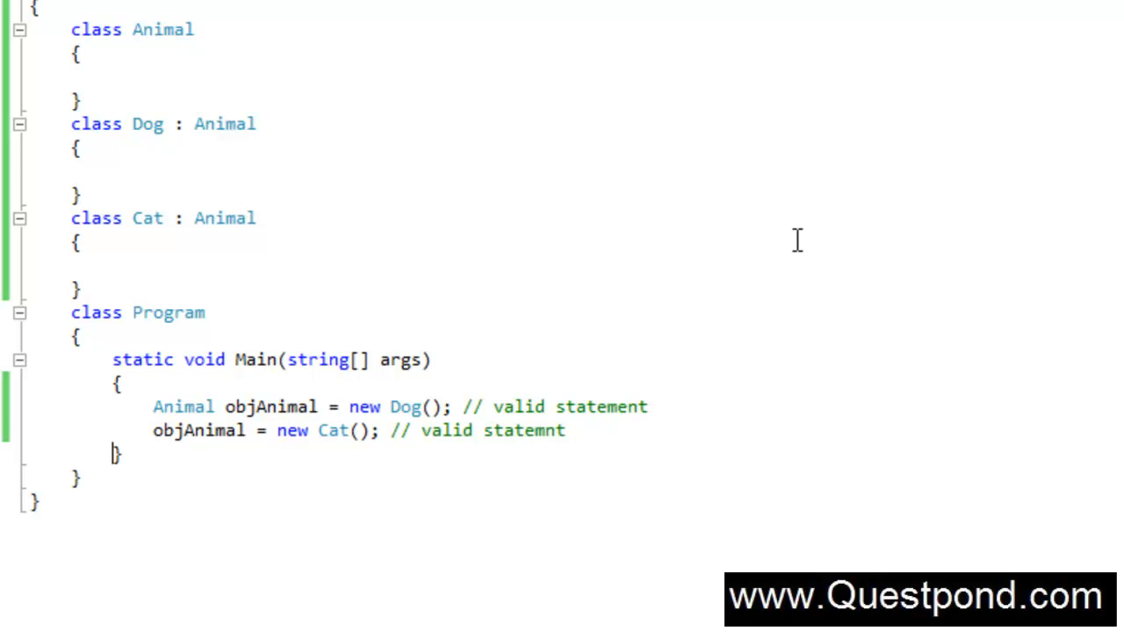
{"action": "type", "text": "imal> animals = new l"}
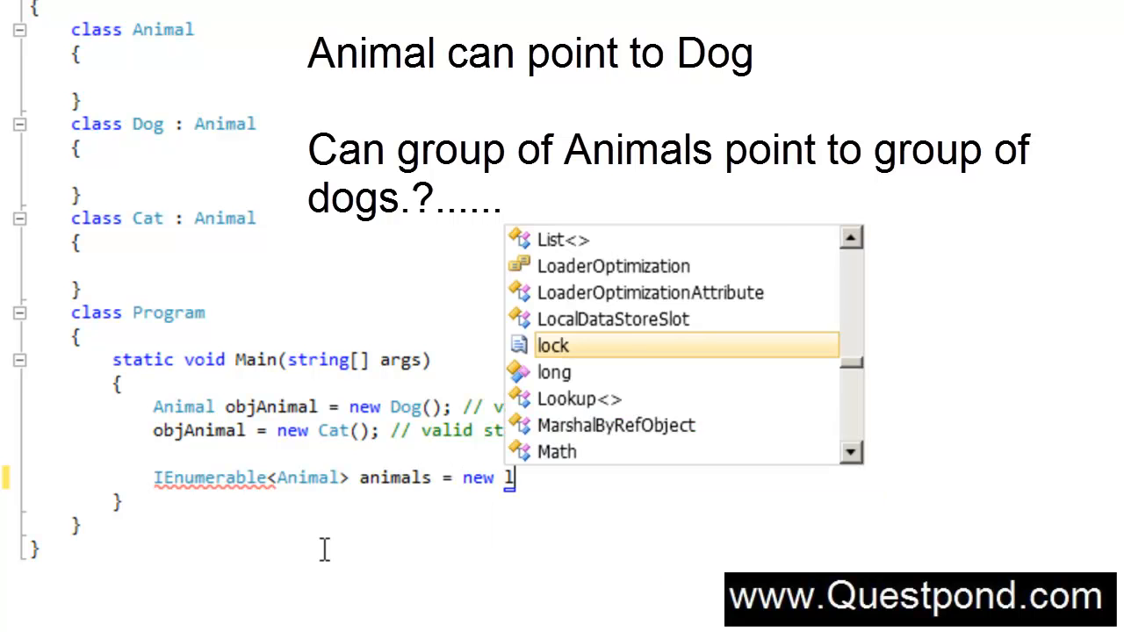
- Declare IEnumerable<Animal> animals = new List<Dog>(), which 3.5 flags as an error
{"action": "type", "text": "List"}
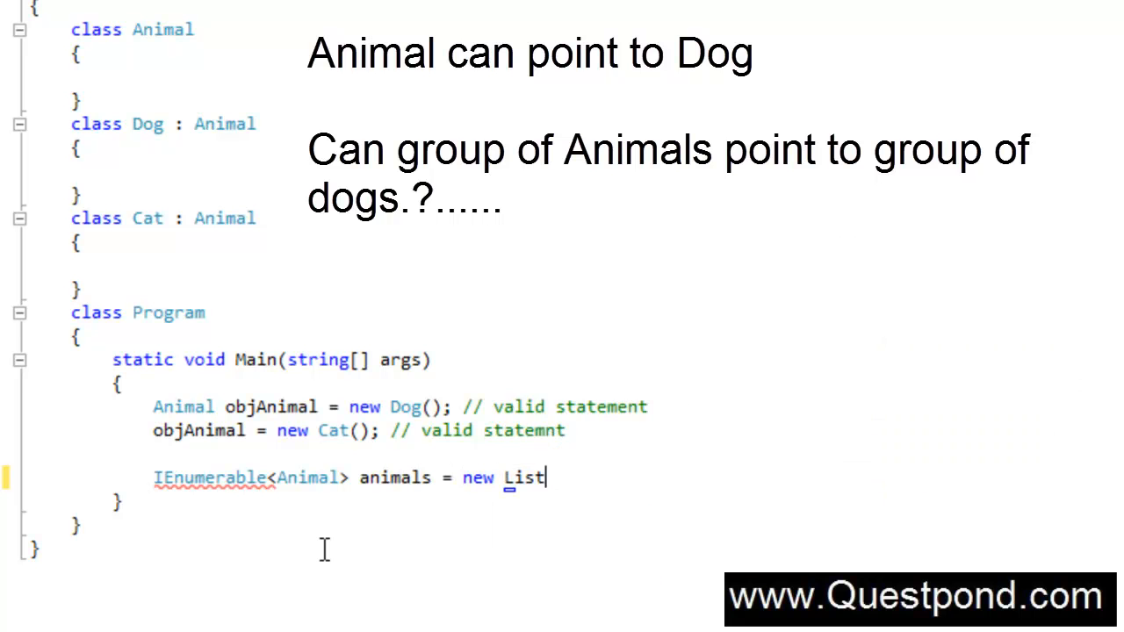
{"action": "type", "text": "<Dogs"}
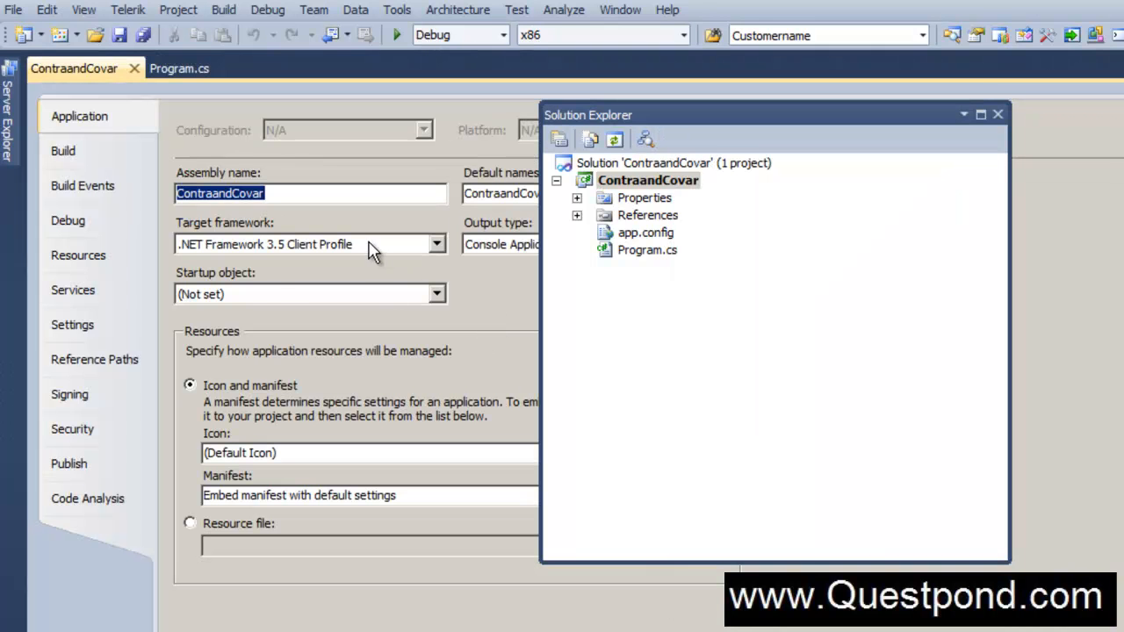
- Retarget the project to .NET Framework 4 Client Profile, reopen Program.cs and compile without the error
{"action": "left_click", "coordinate": [436, 245]}
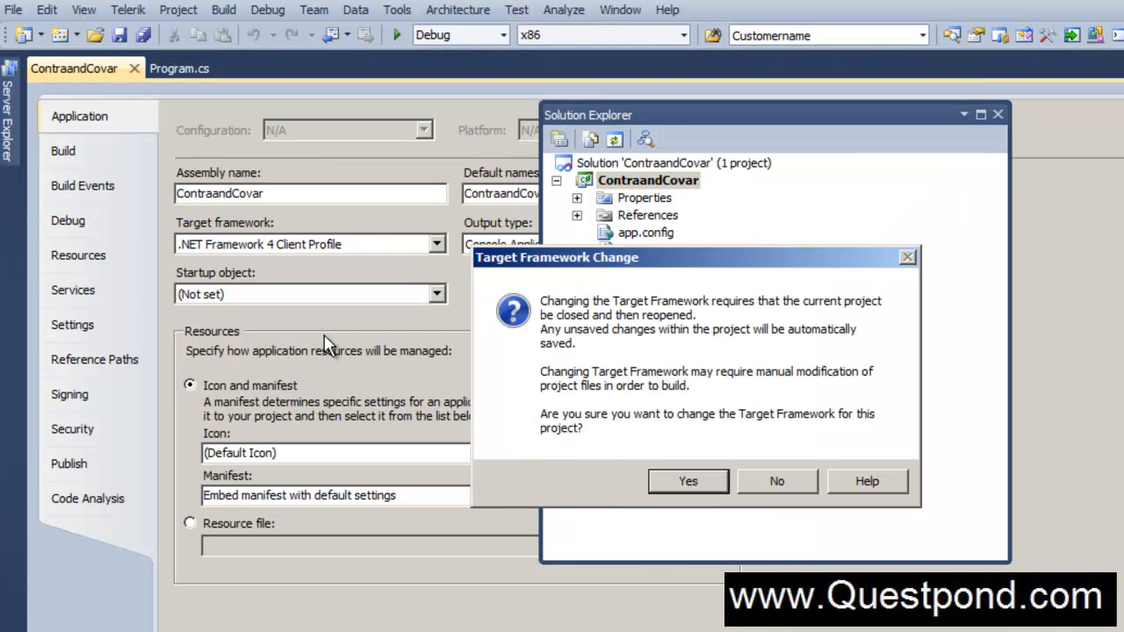
{"action": "left_click", "coordinate": [689, 481]}
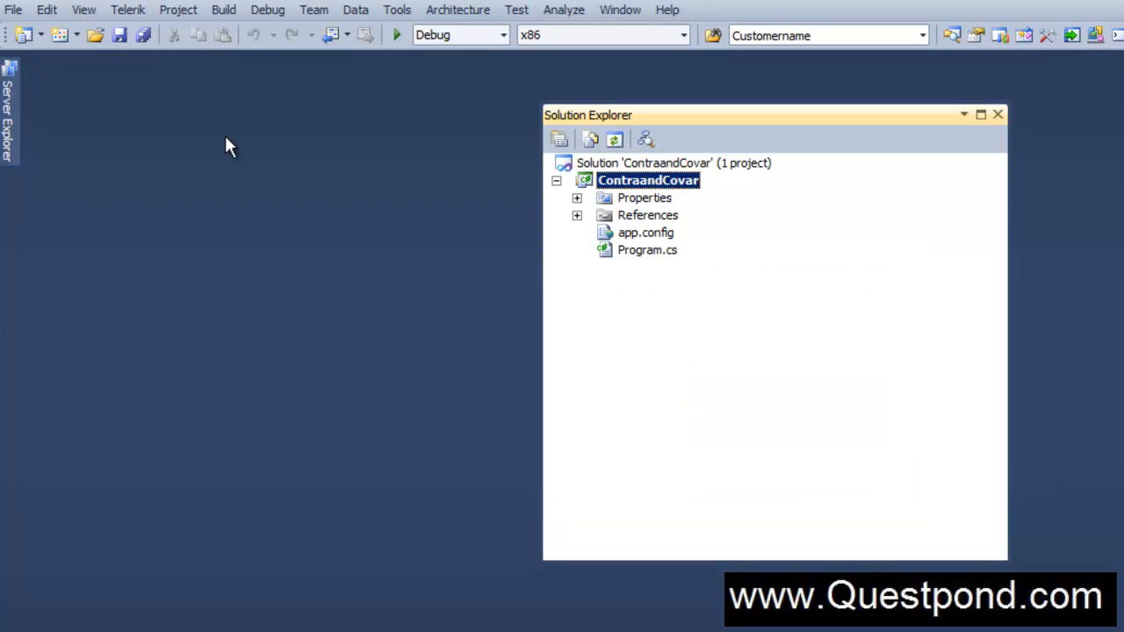
{"action": "double_click", "coordinate": [647, 249]}
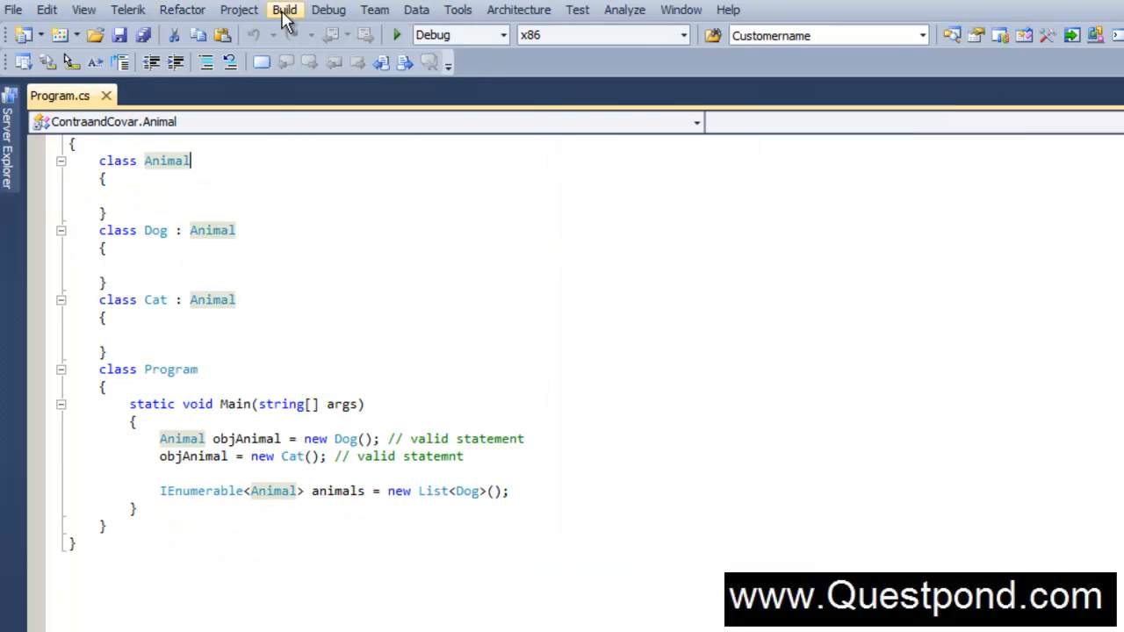
{"action": "left_click", "coordinate": [285, 10]}
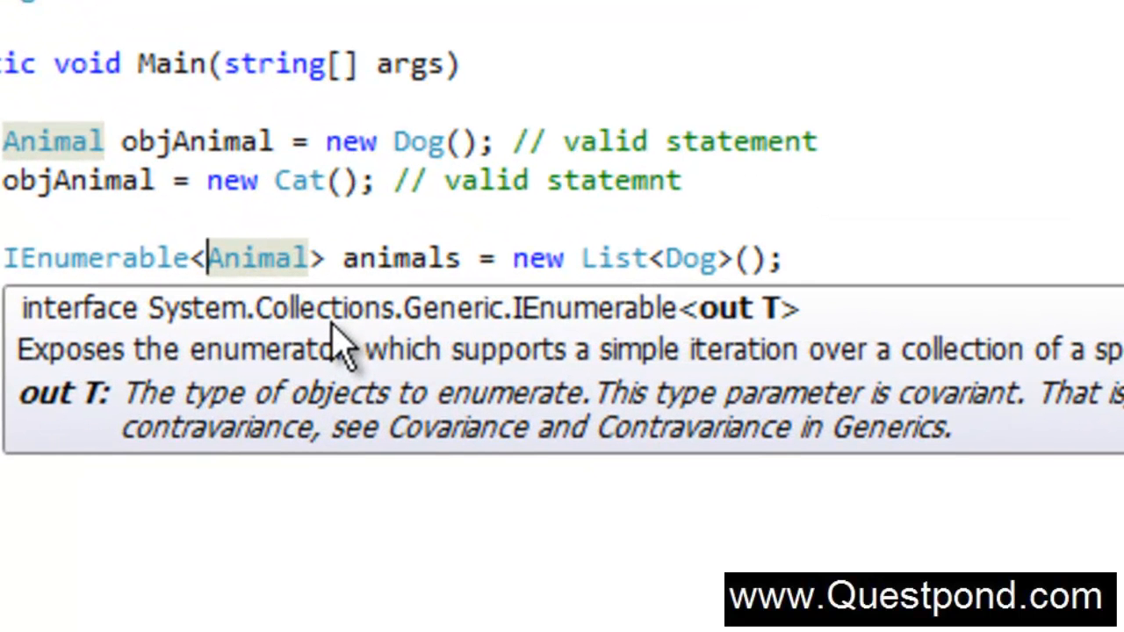
{"action": "mouse_move", "coordinate": [699, 363]}
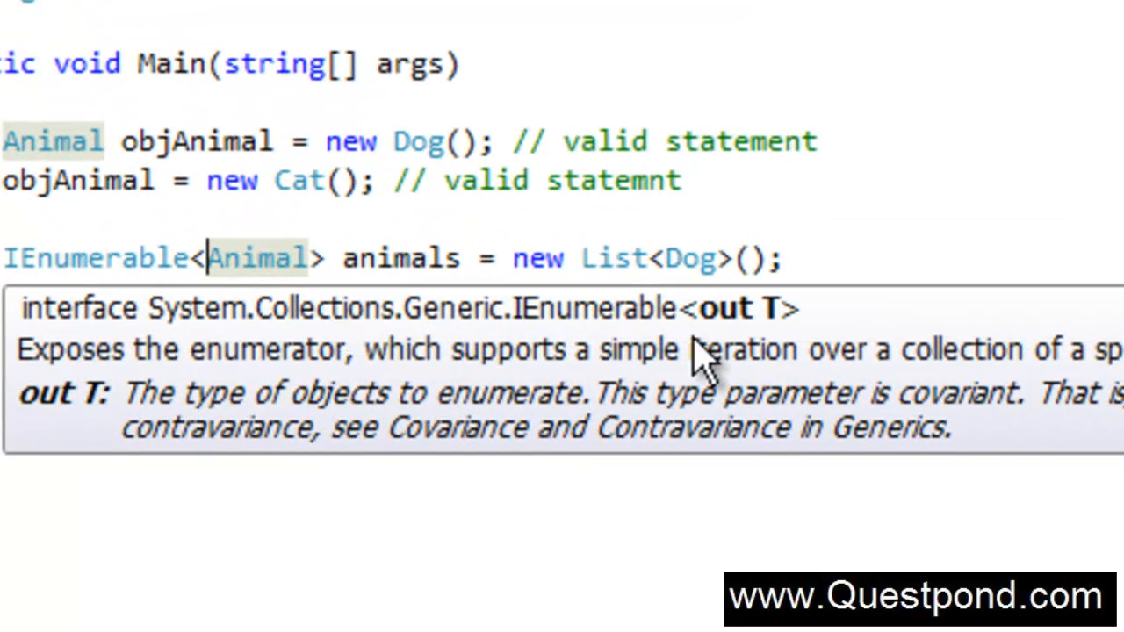
{"action": "mouse_move", "coordinate": [787, 330]}
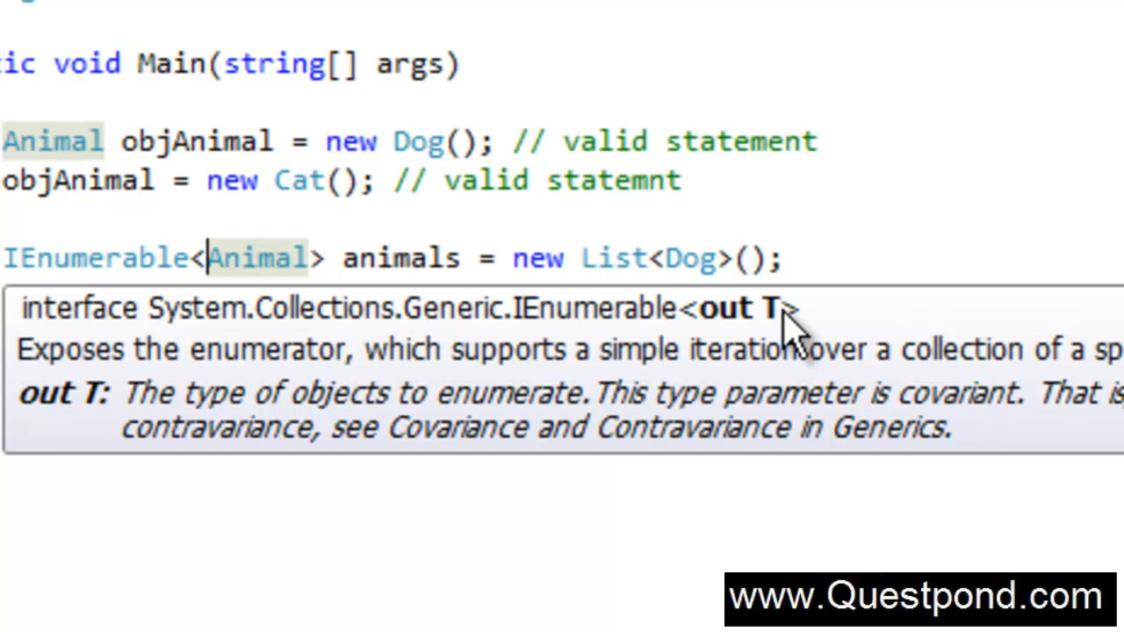
{"action": "mouse_move", "coordinate": [623, 426]}
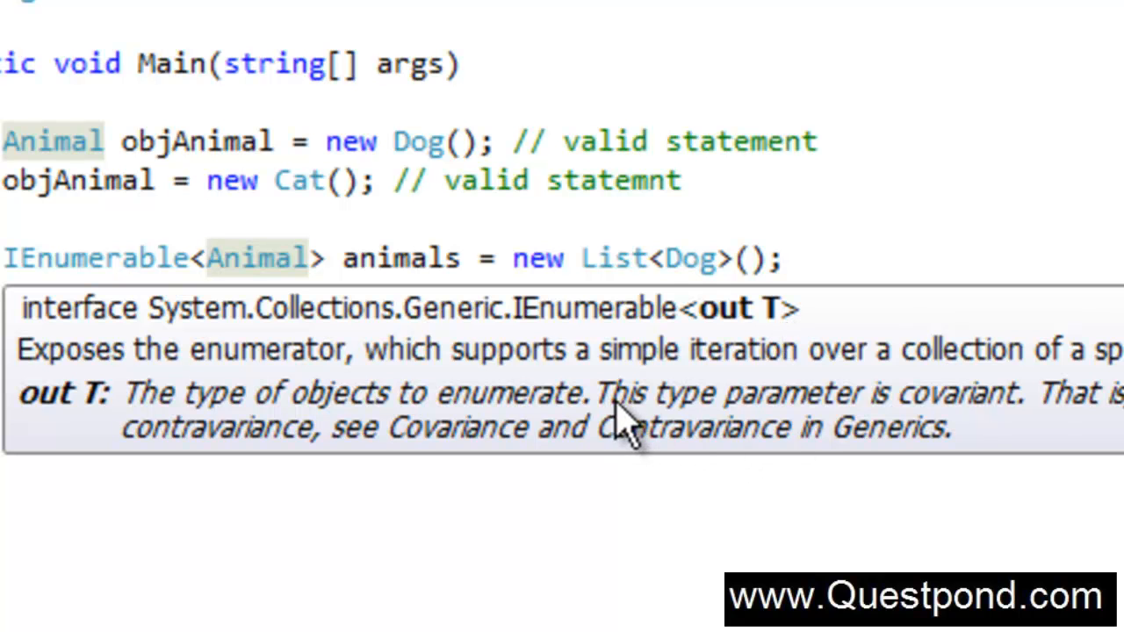
{"action": "mouse_move", "coordinate": [931, 418]}
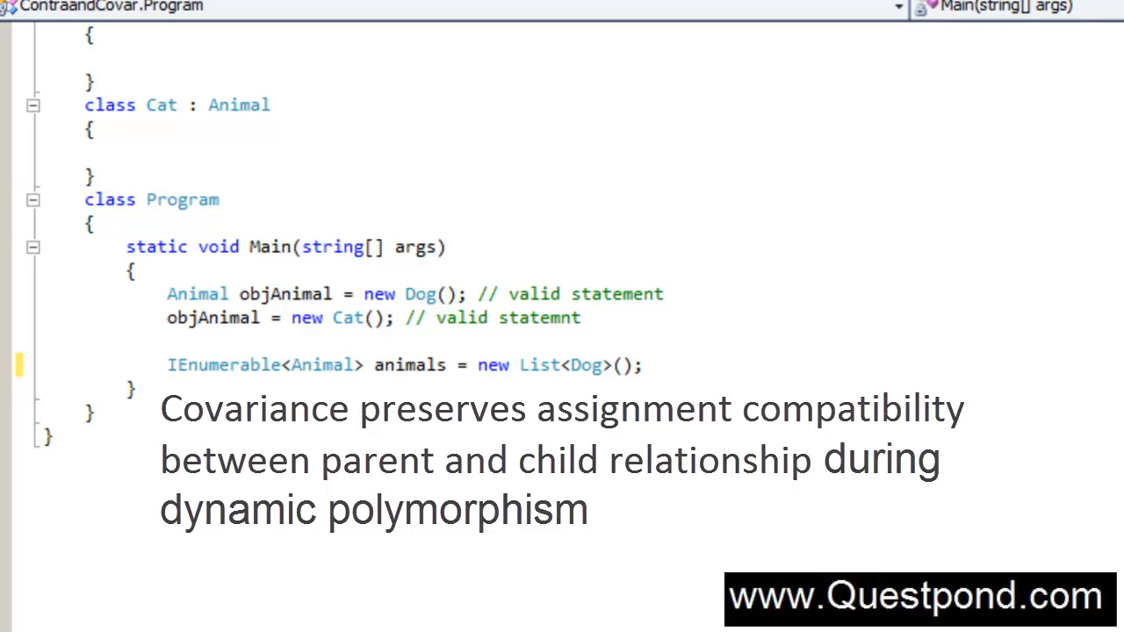
{"action": "mouse_move", "coordinate": [285, 364]}
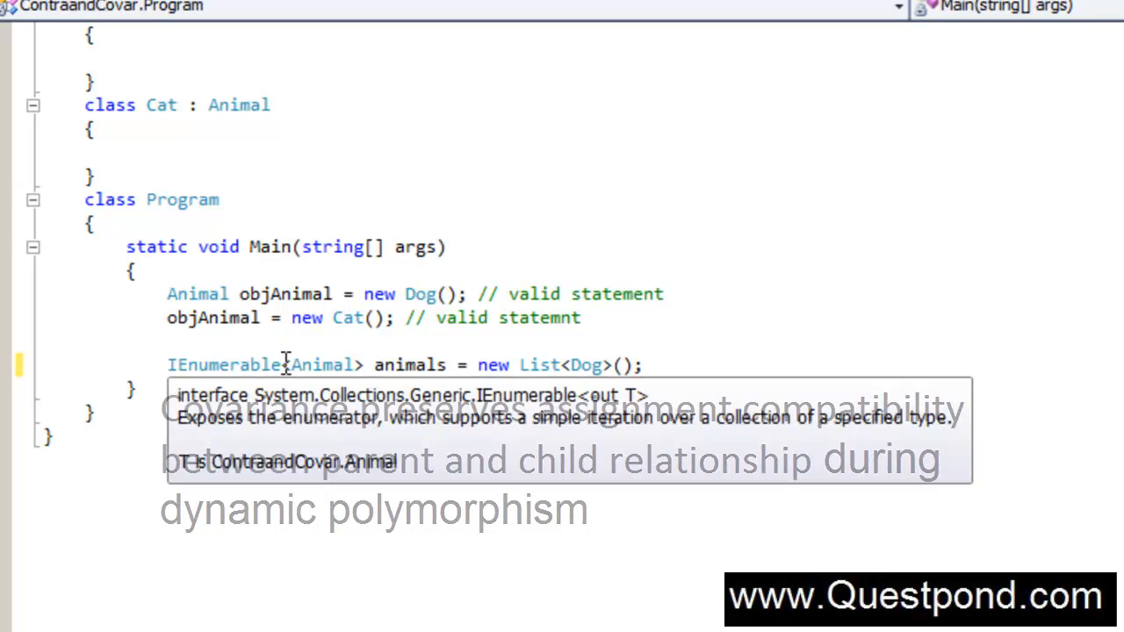